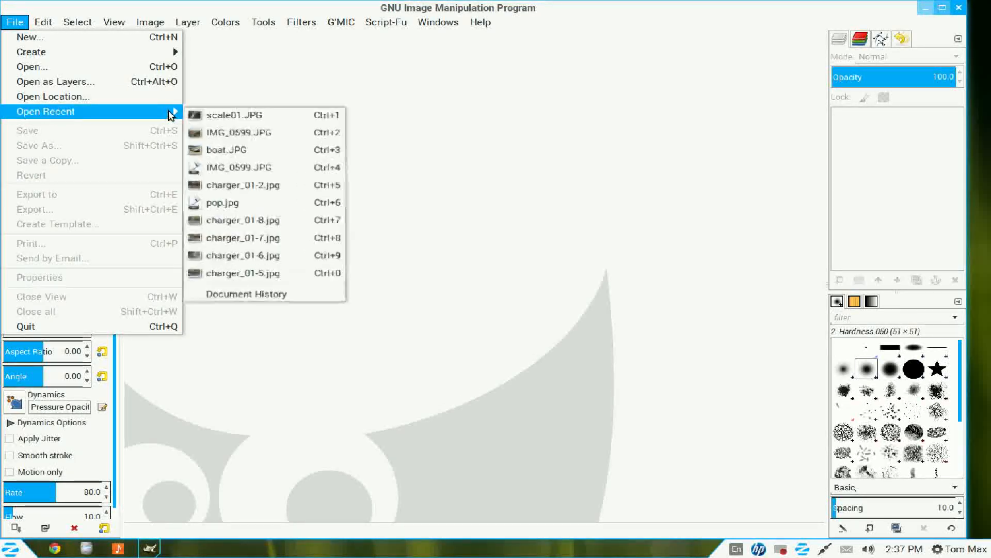
- Open the recent waterfall photo scale01.JPG
left_click(234, 114)
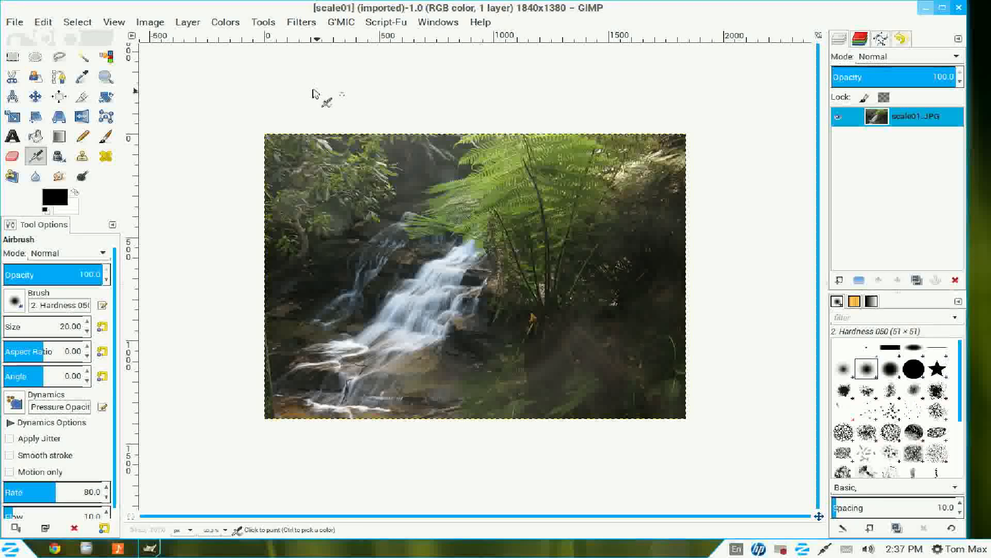
- Launch G'MIC, choose the Pencil filter and set output to New layer(s)
left_click(301, 22)
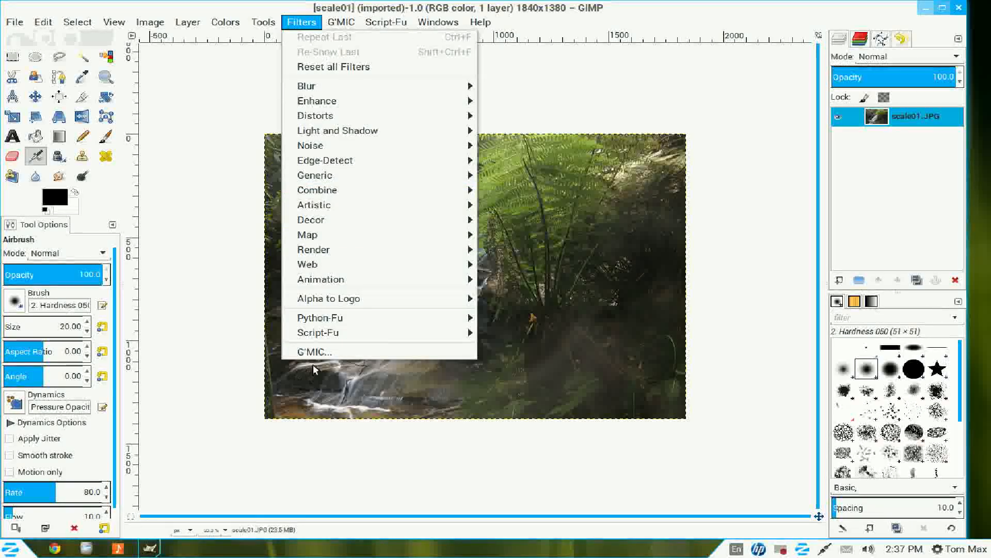
left_click(315, 351)
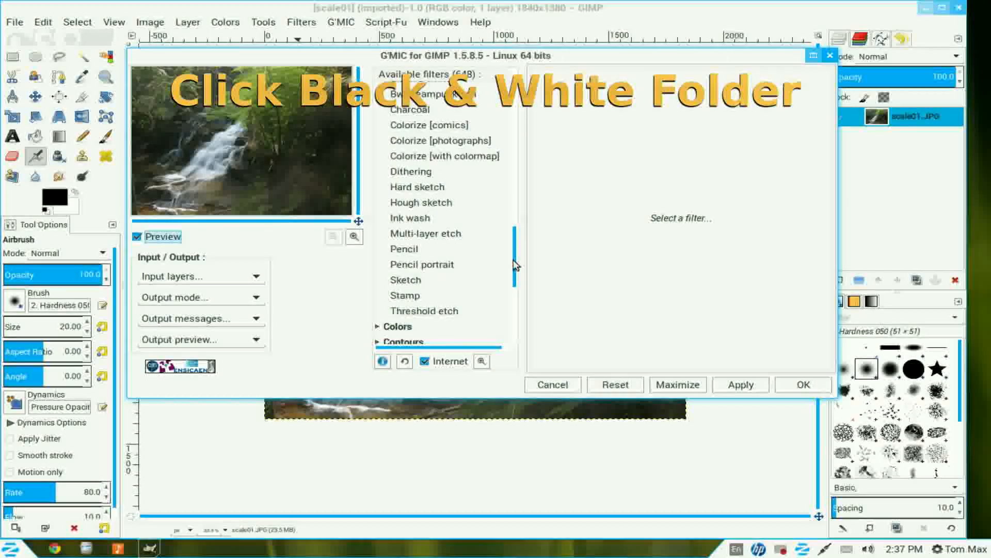
left_click(404, 248)
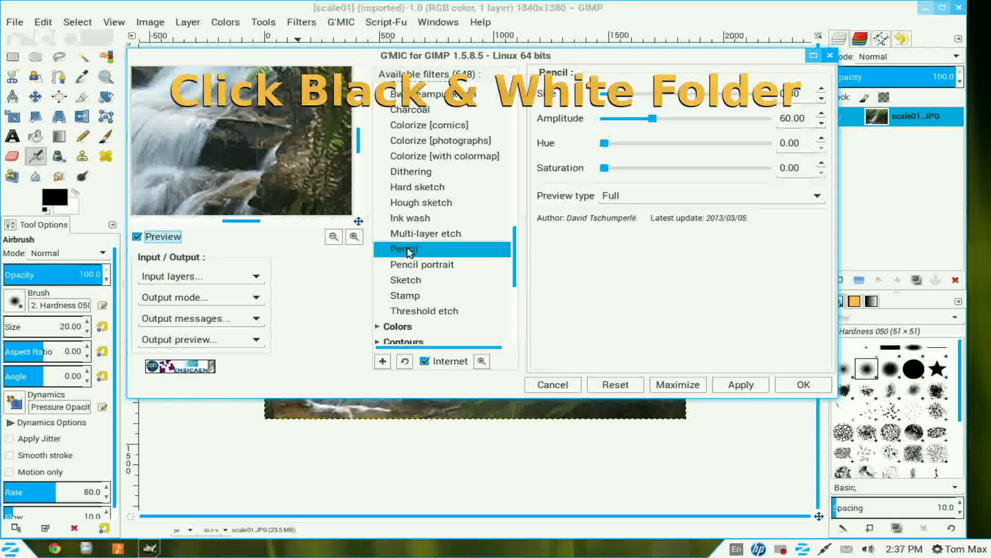
left_click(408, 248)
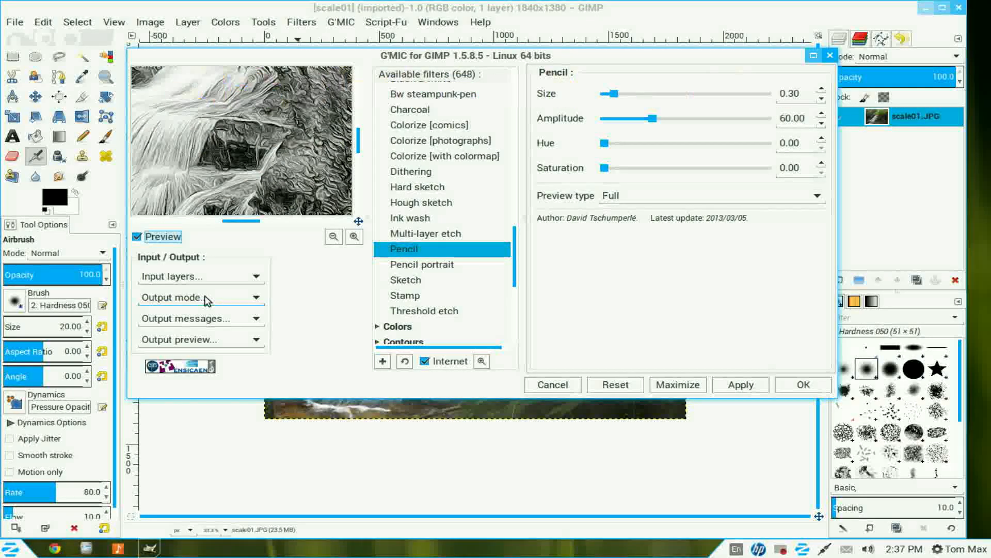
left_click(201, 297)
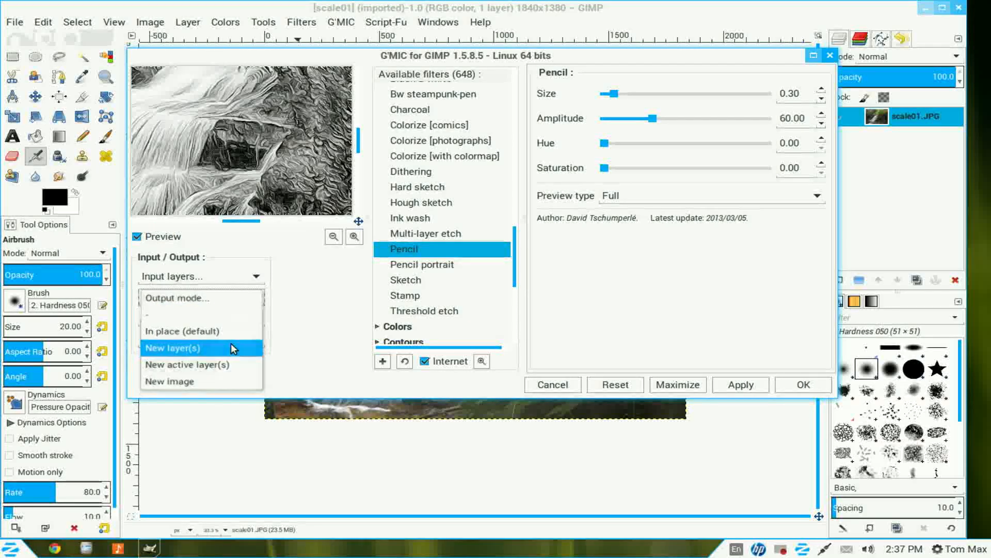
left_click(172, 347)
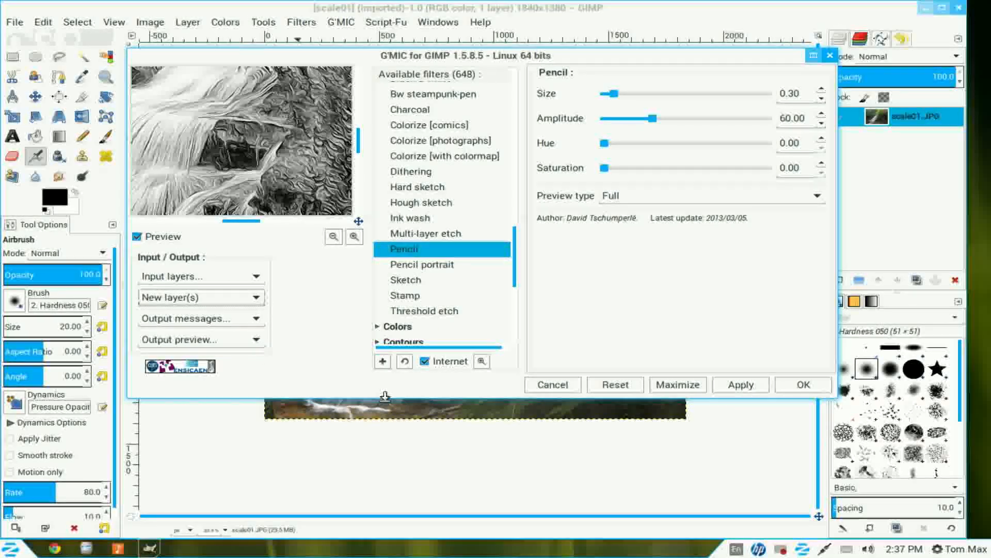
- Apply the Pencil filter to the waterfall photo and wait for rendering
left_click(740, 384)
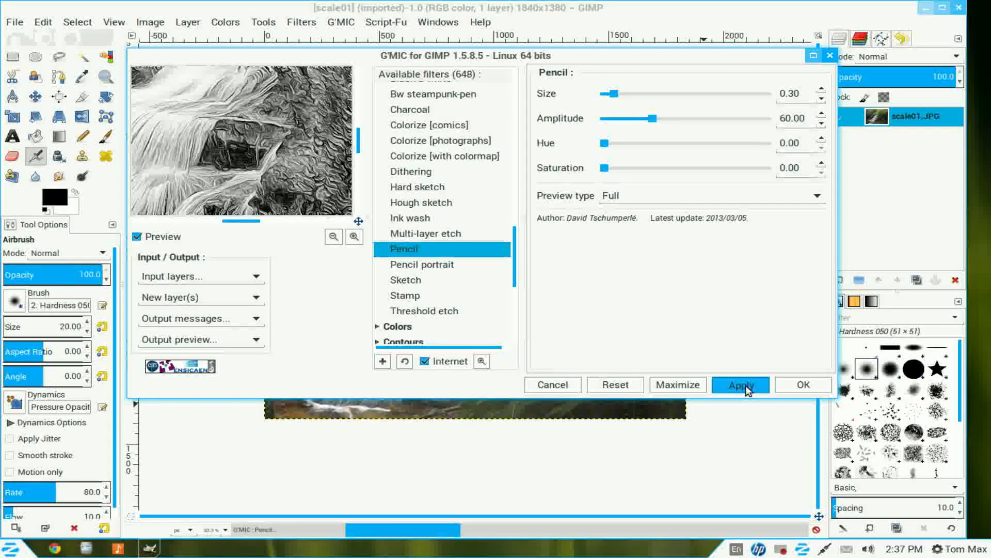
left_click(740, 384)
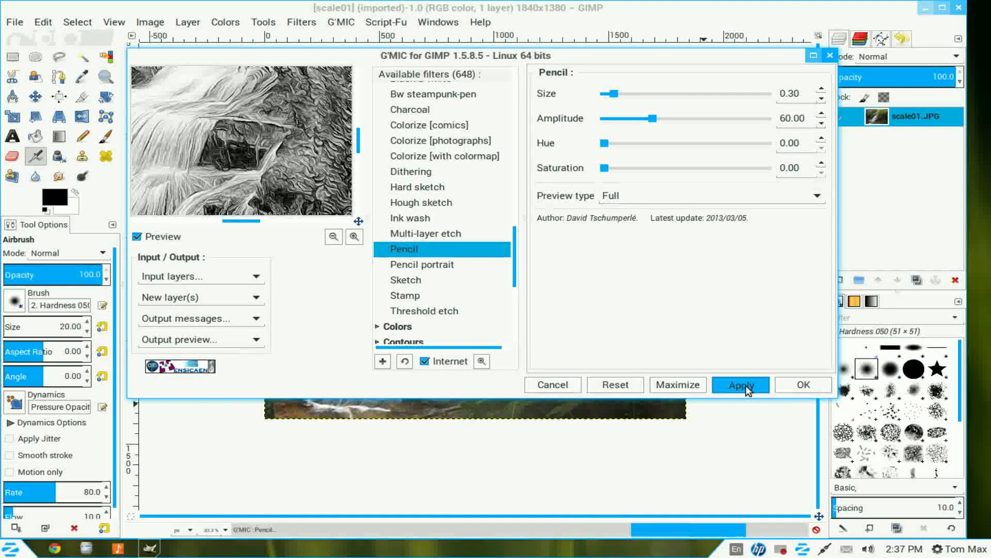
left_click(740, 384)
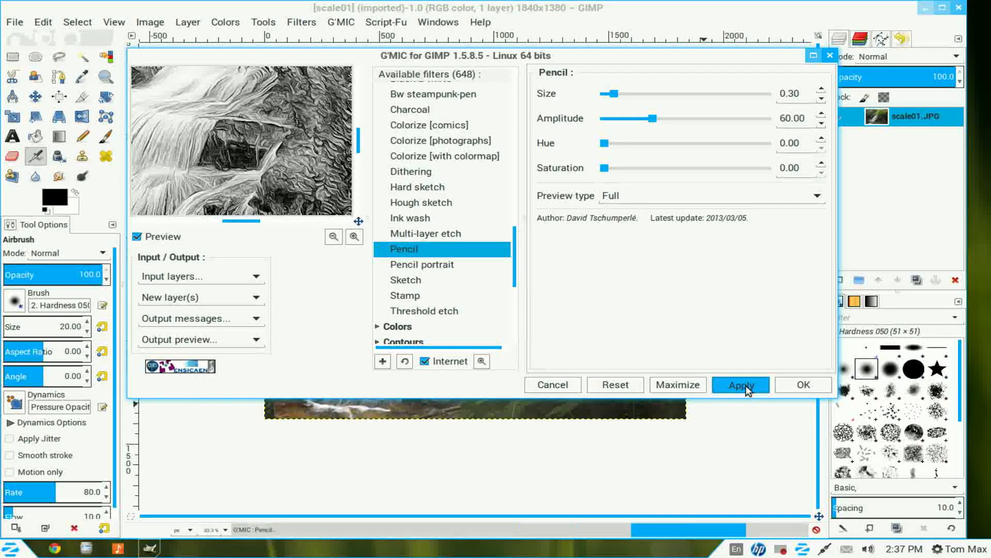
left_click(740, 384)
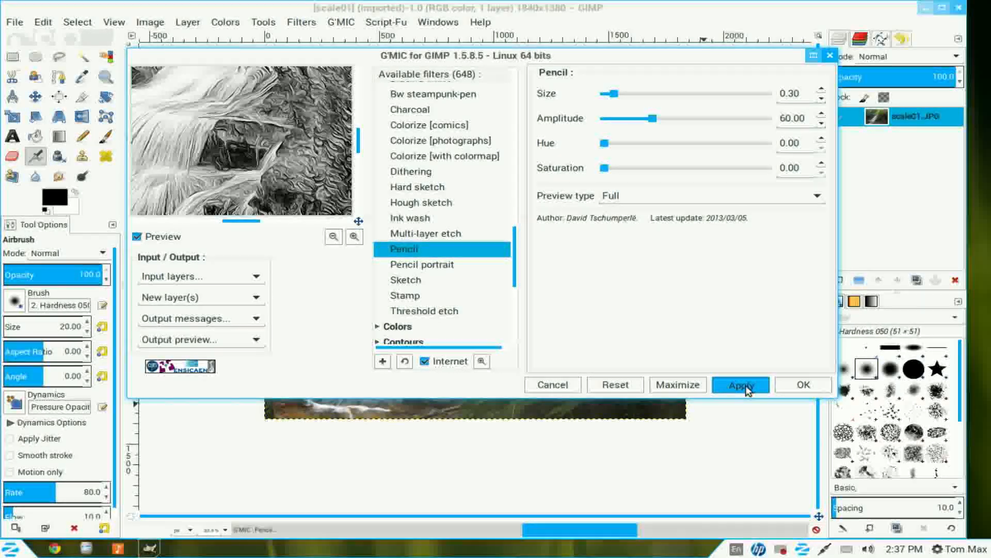
left_click(740, 384)
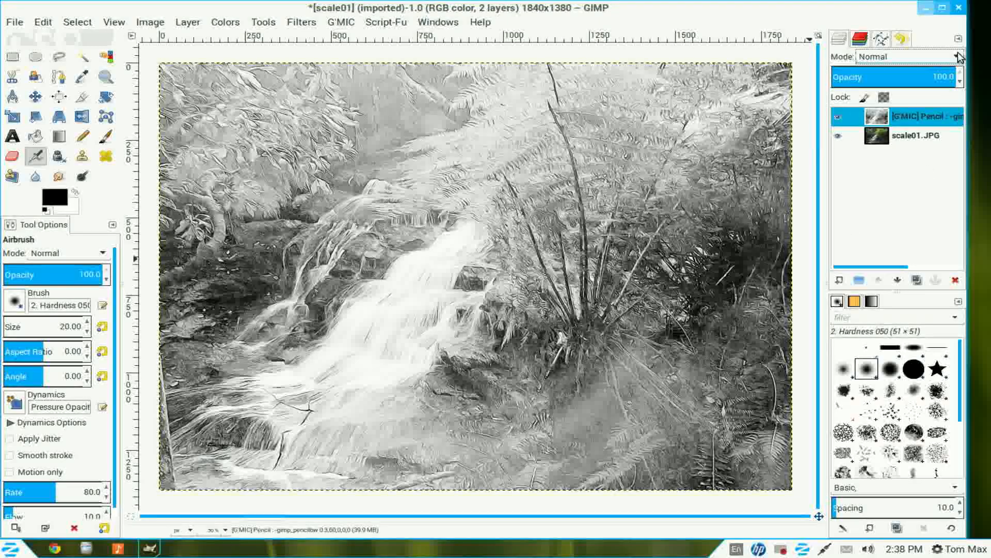
- Set the Pencil layer's blend mode to Value
left_click(955, 57)
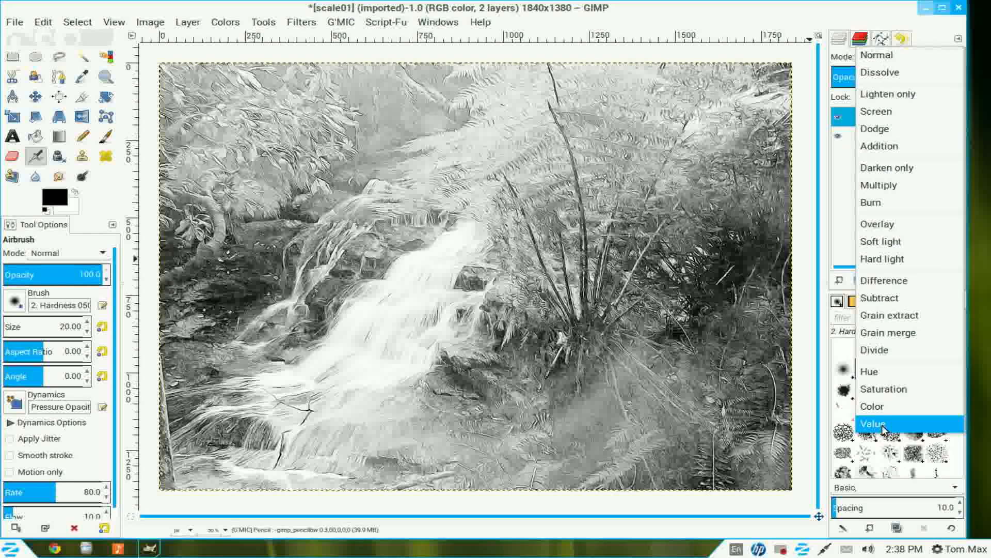
left_click(874, 423)
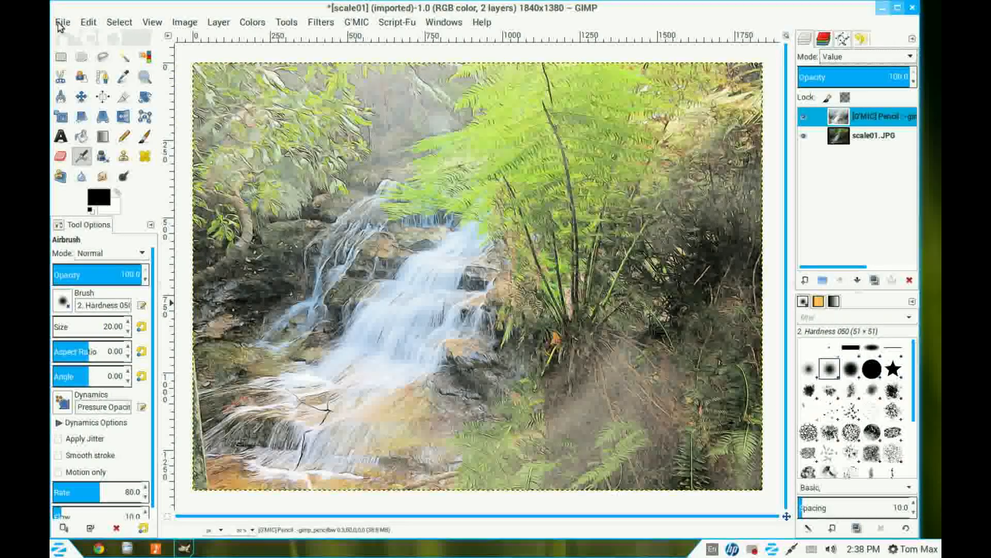
- Open the recent photo IMG_0599.JPG and view it at 50% zoom
left_click(62, 22)
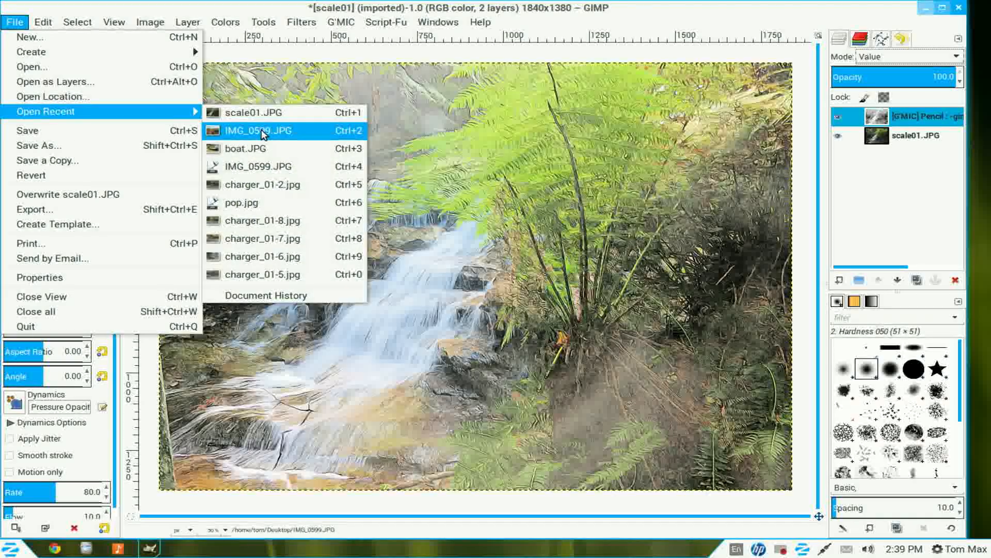
left_click(258, 131)
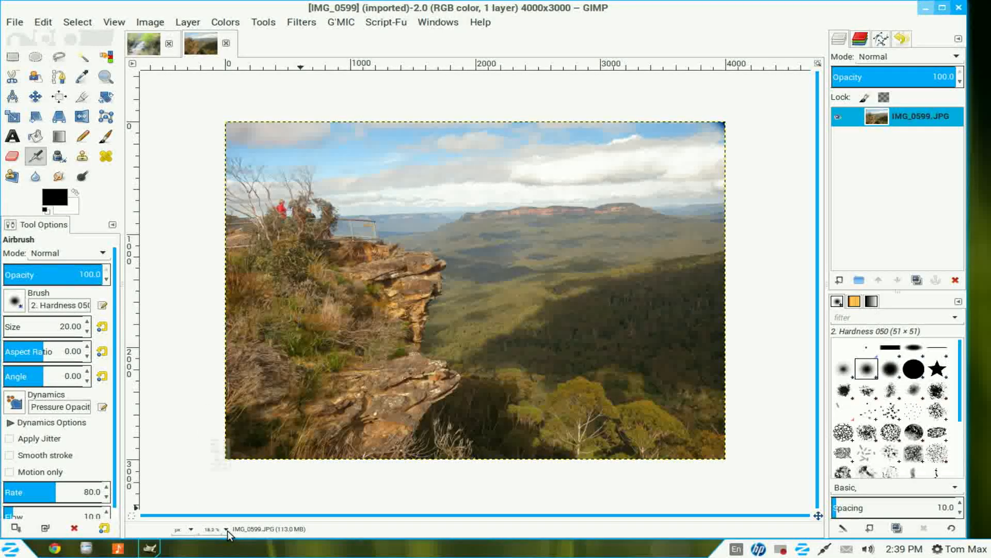
left_click(209, 529)
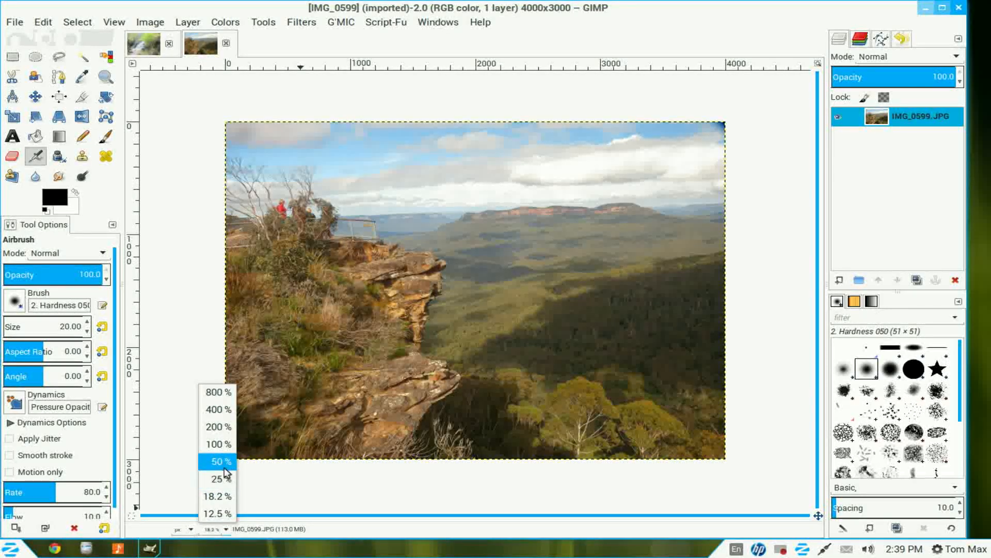
left_click(216, 461)
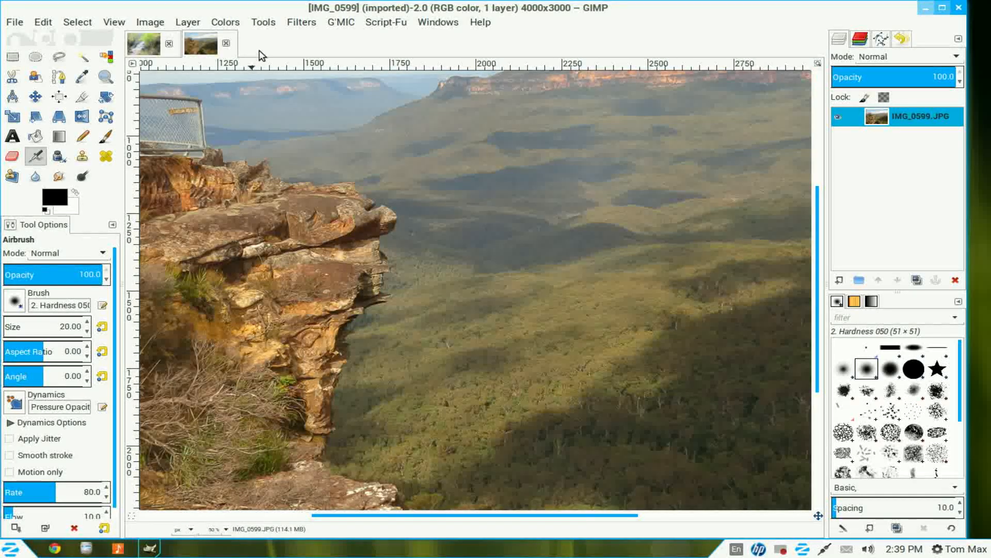
- Launch G'MIC and select Poster edges from the Artistic group
left_click(301, 22)
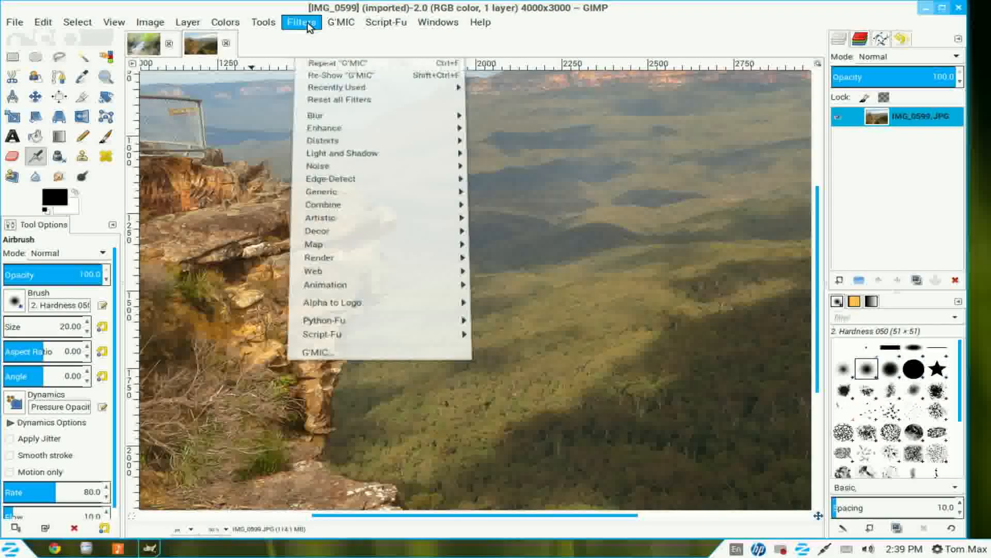
mouse_move(327, 366)
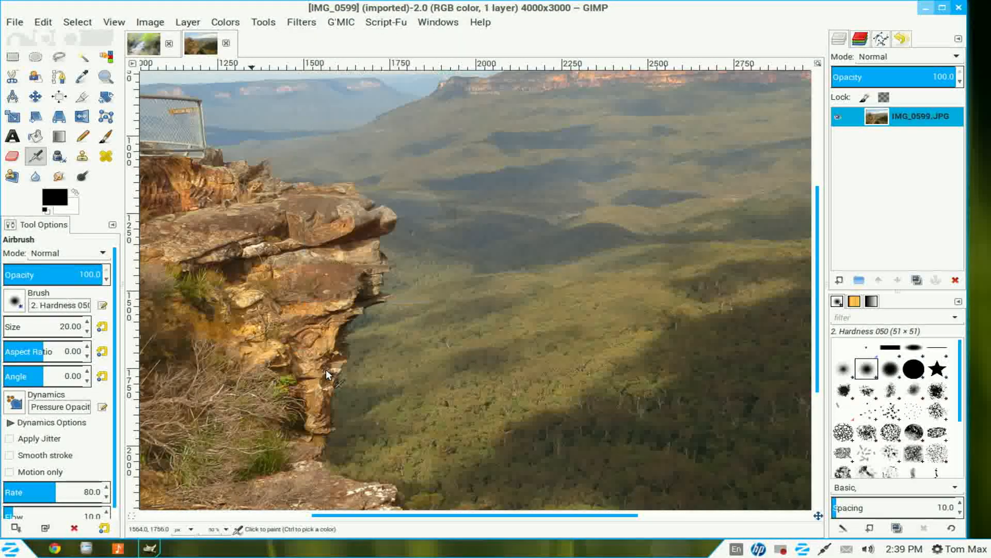
left_click(340, 22)
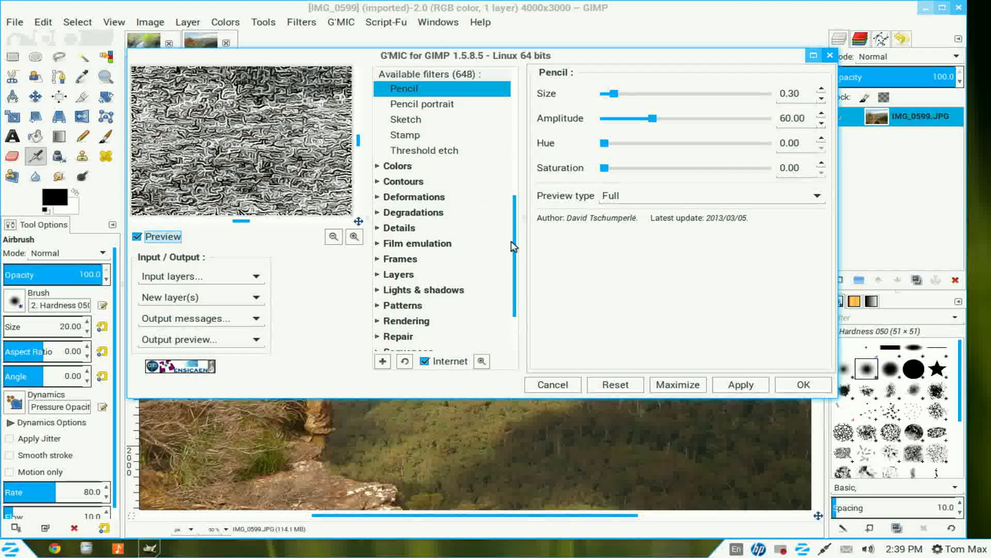
scroll("down", 3)
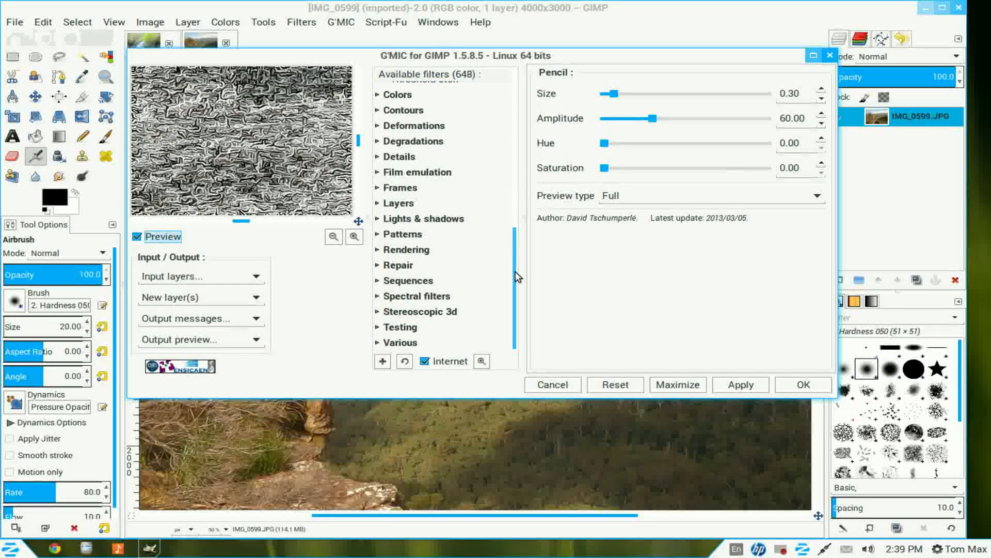
left_click(408, 280)
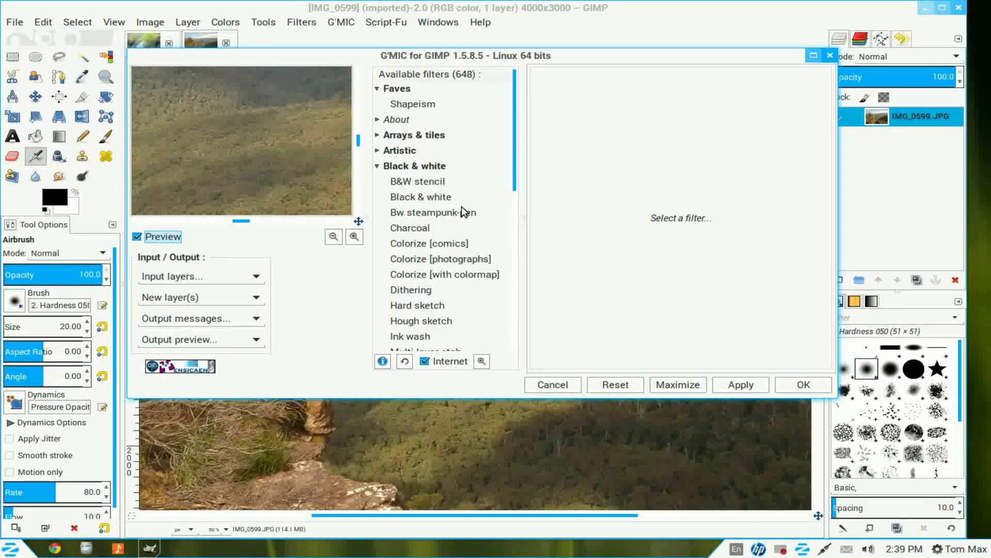
left_click(399, 150)
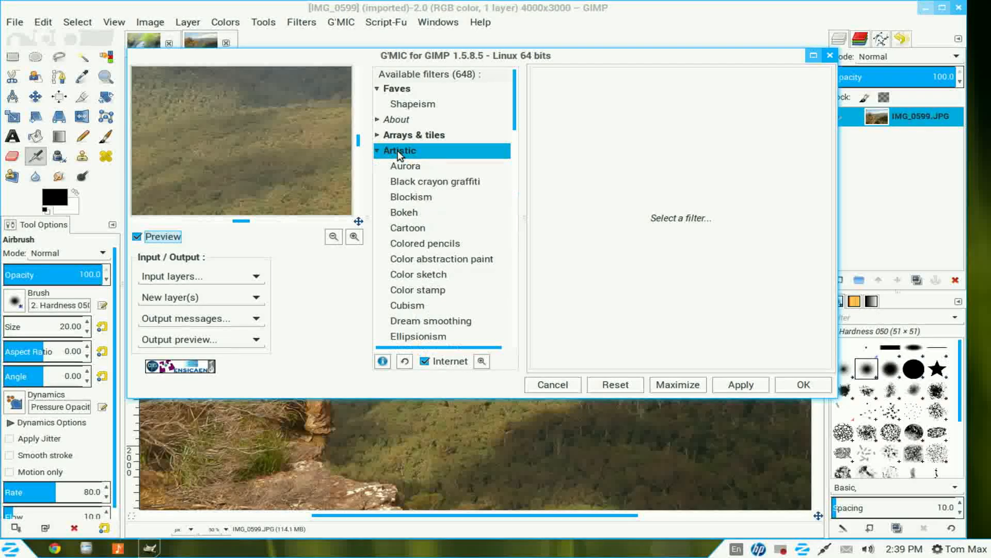
scroll("down", 3)
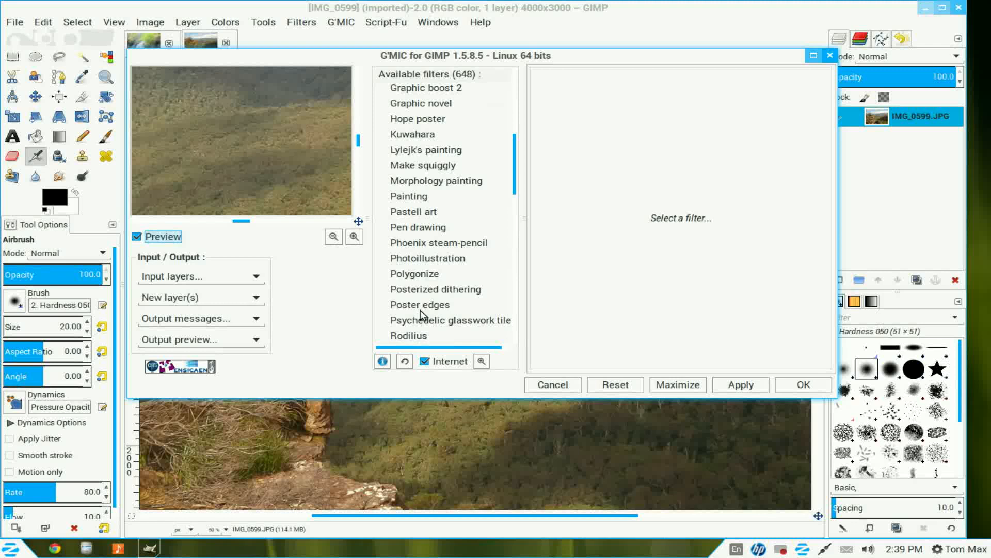
left_click(419, 304)
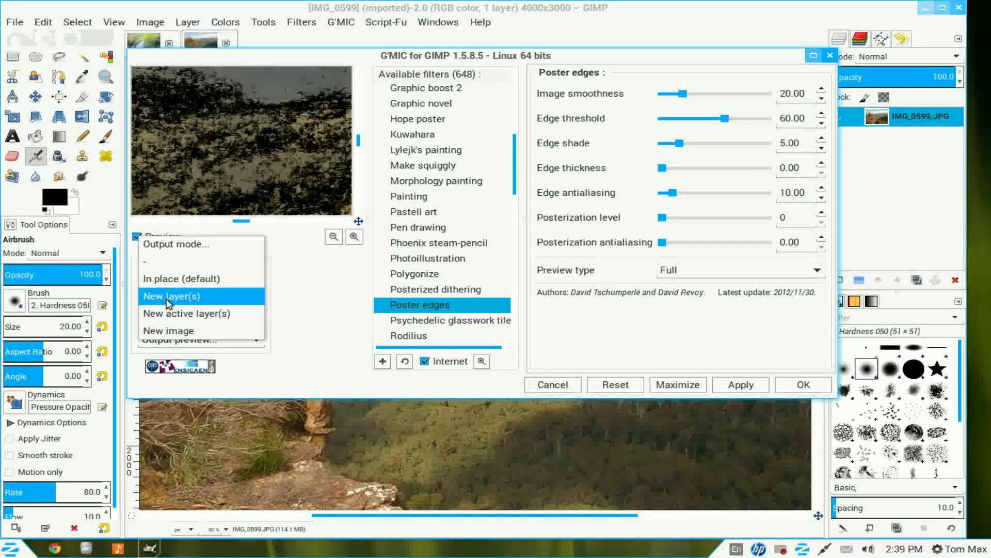
- Set the Poster edges output mode to New layer(s)
left_click(171, 296)
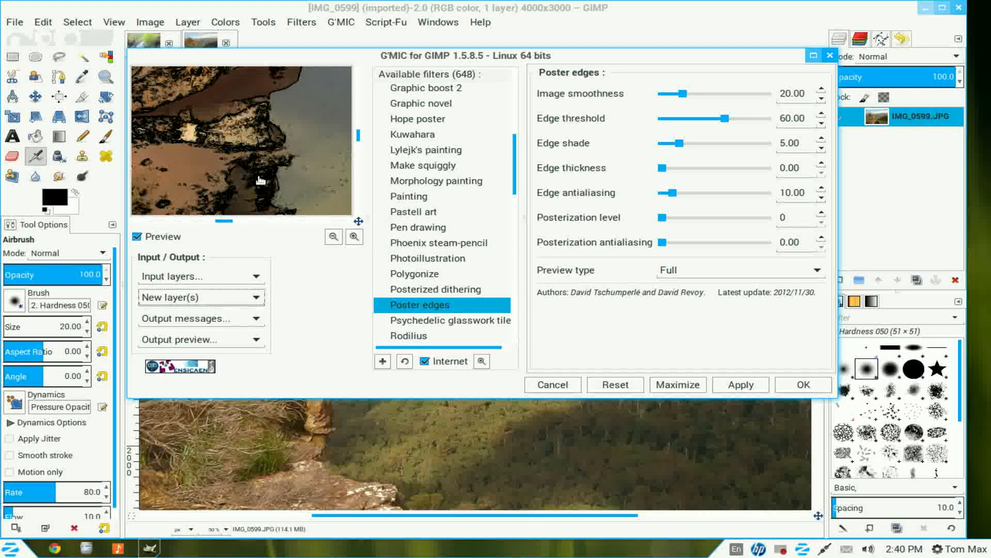
mouse_move(514, 255)
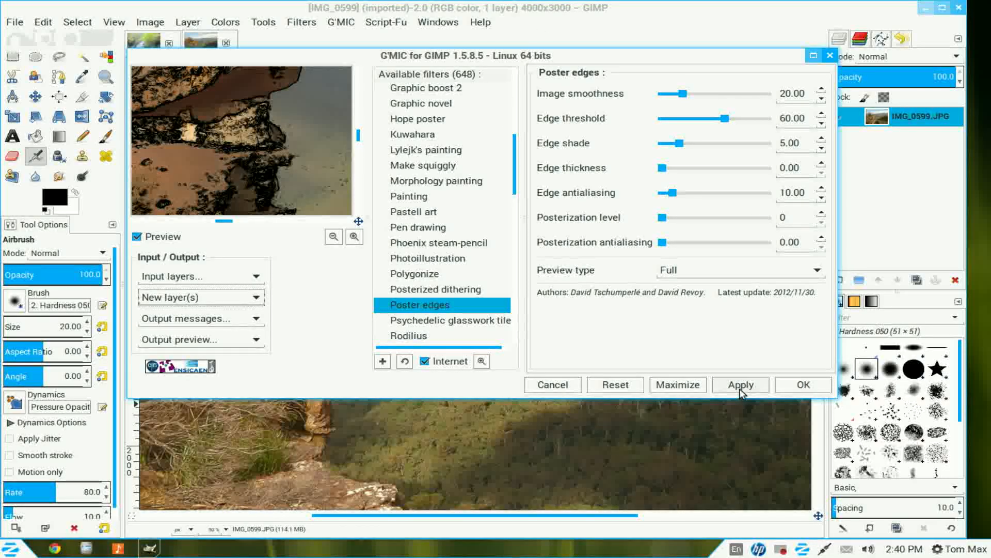
- Apply Poster edges to the mountain photo, then close the G'MIC window
left_click(741, 384)
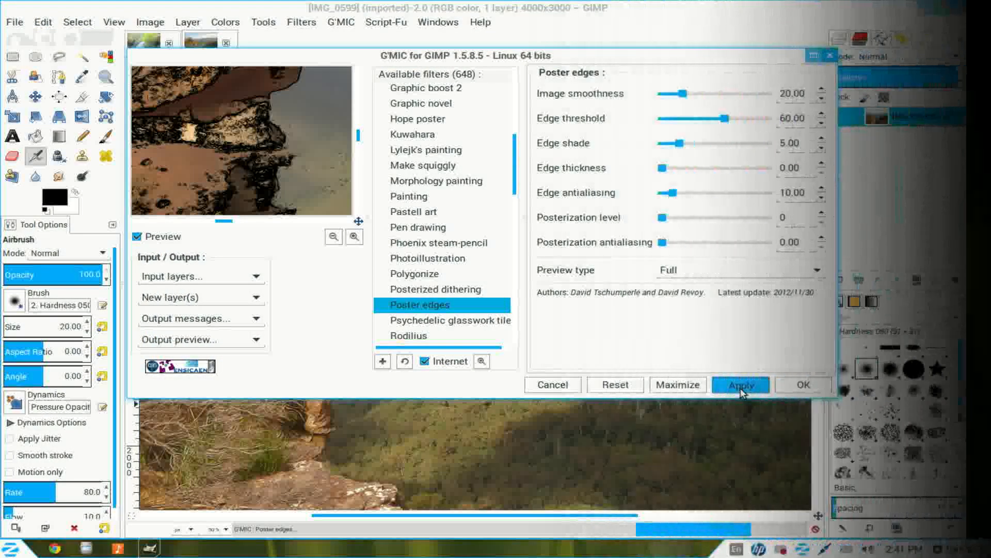
left_click(740, 384)
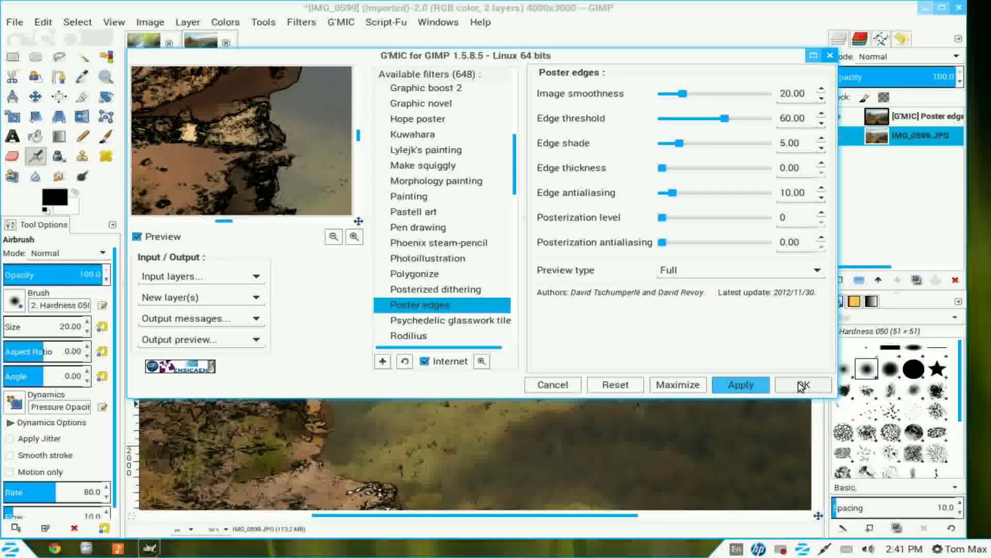
left_click(803, 384)
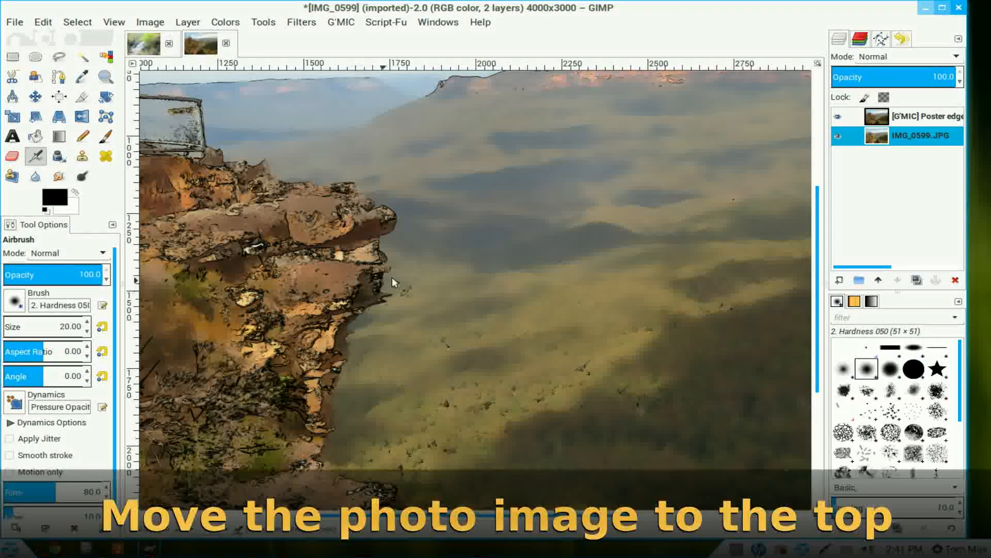
- Raise the IMG_0599.JPG layer above Poster edges and blend it in Overlay mode
left_click(877, 279)
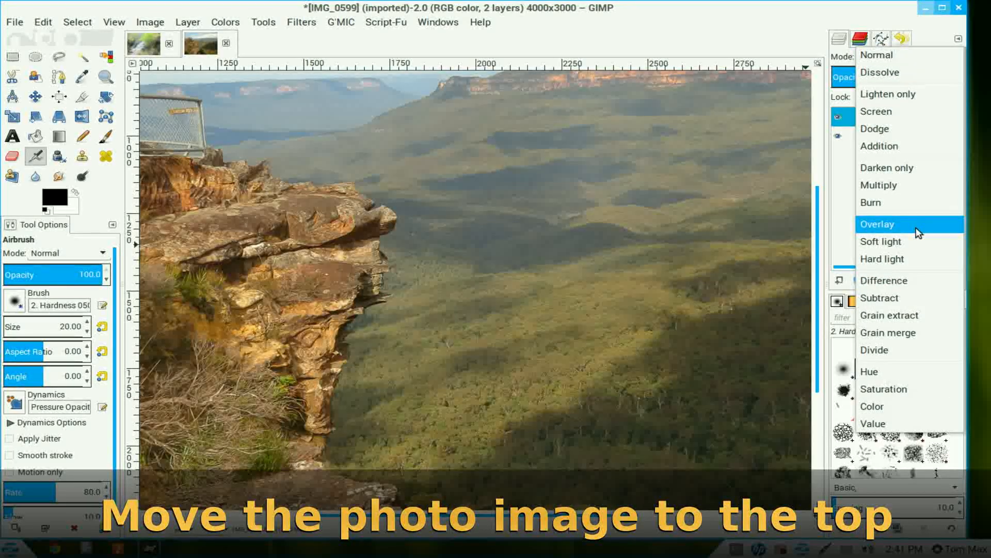
left_click(877, 223)
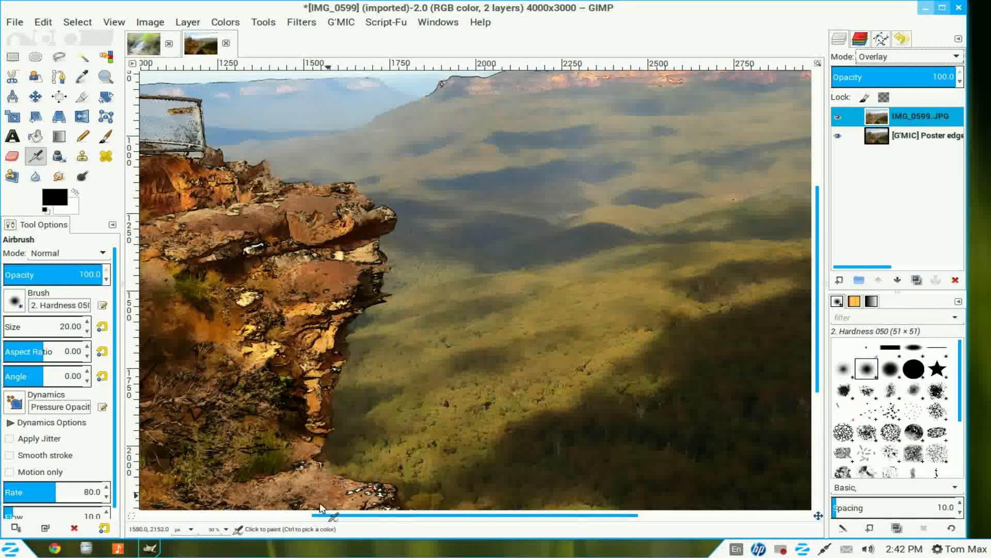
- Zoom to fit the mountain image, then toggle the photo layer's visibility to compare
left_click(218, 529)
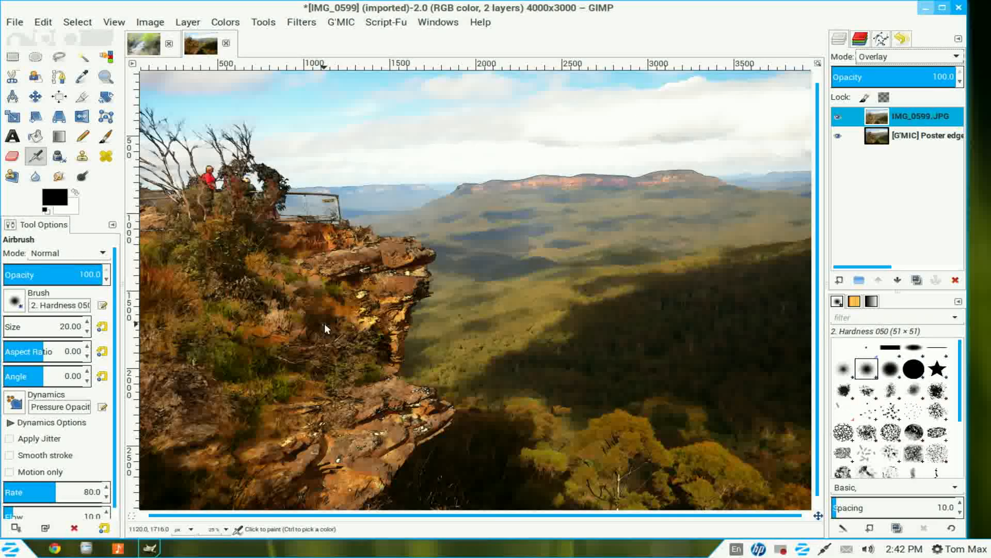
mouse_move(644, 466)
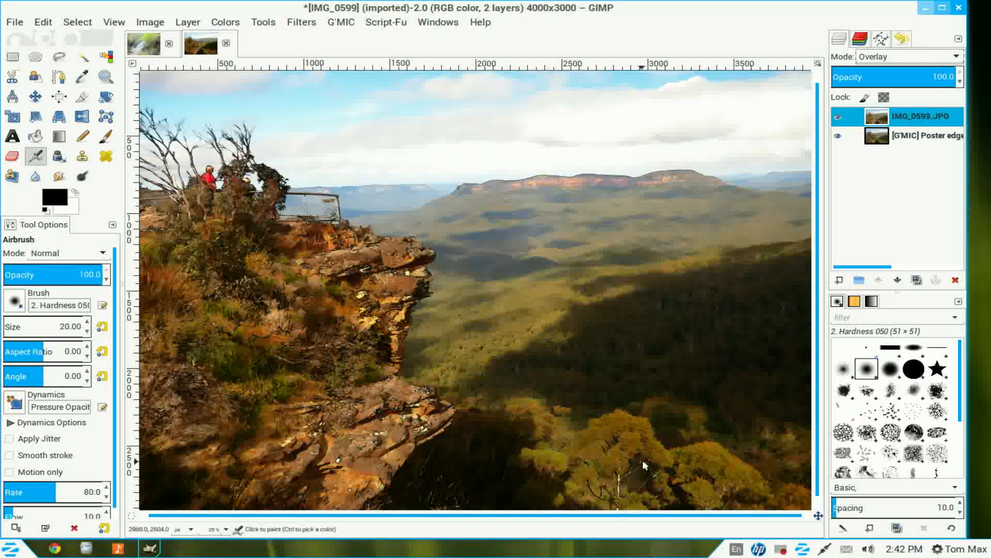
left_click(838, 116)
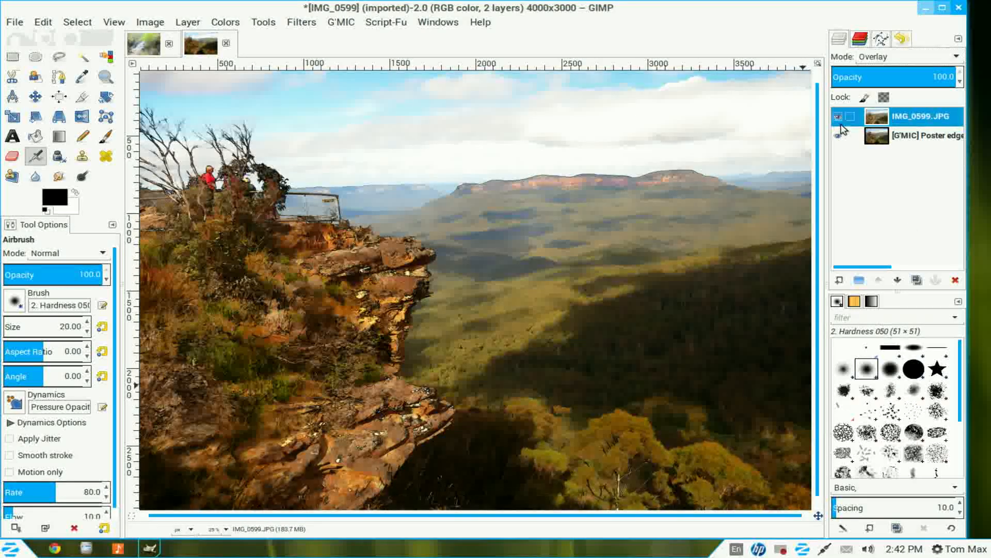
left_click(838, 116)
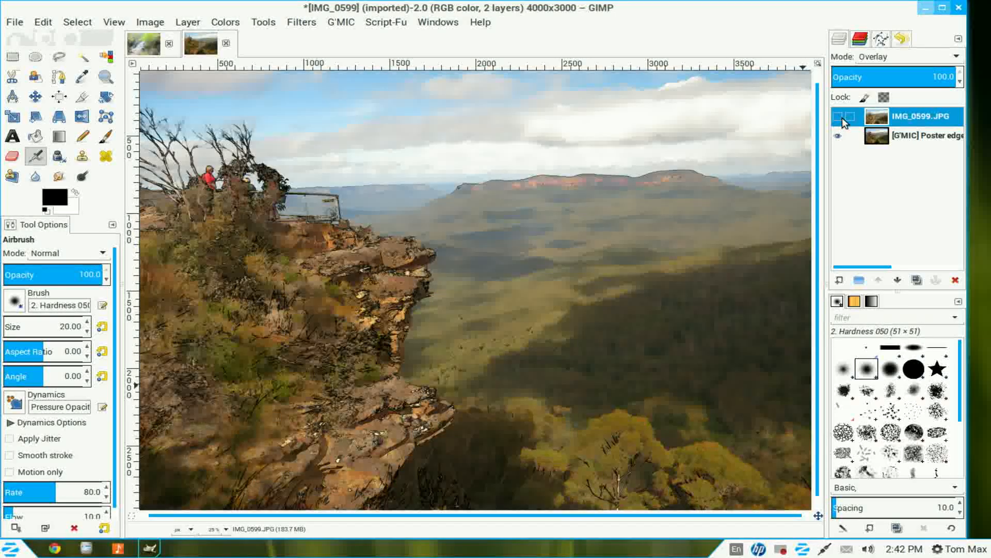